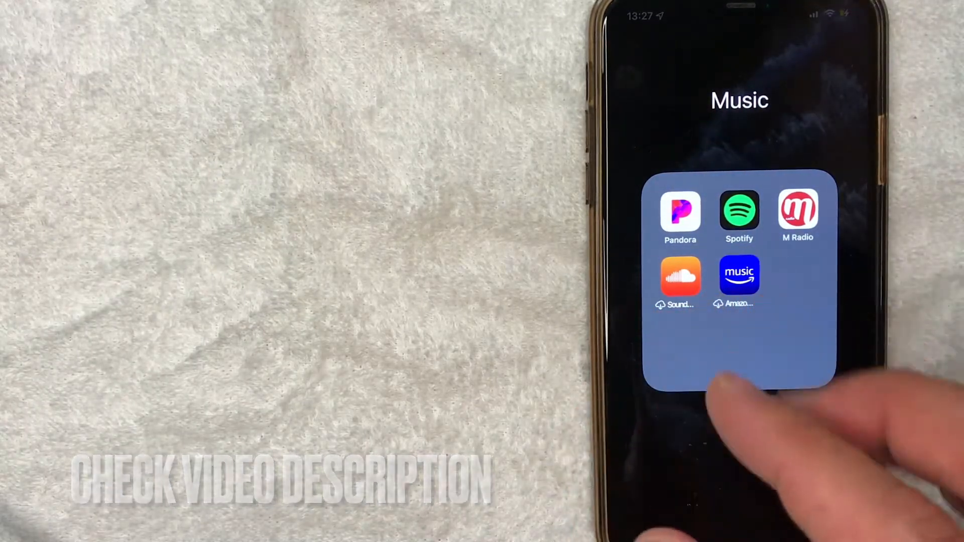
- Launch the Spotify app icon inside the Music folder
left_click(738, 211)
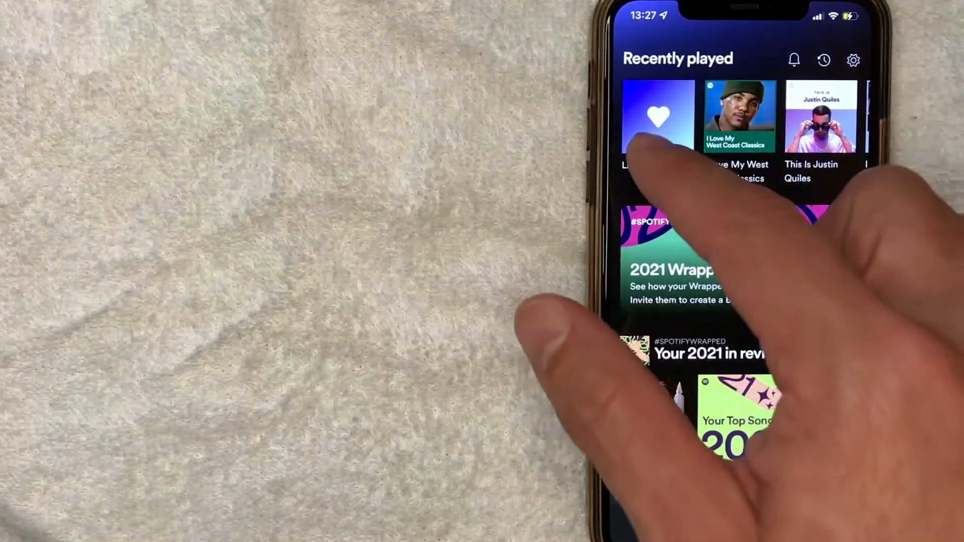
left_click(657, 118)
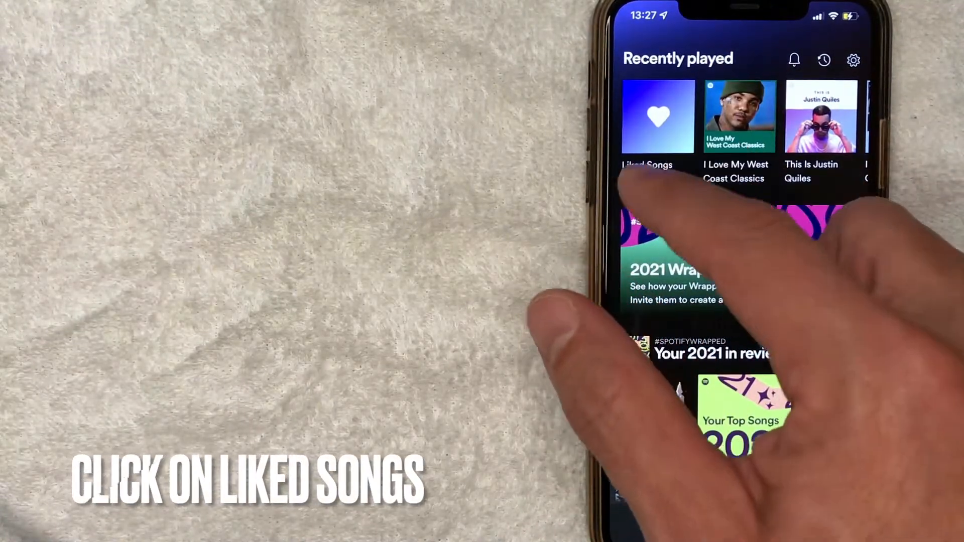
left_click(657, 116)
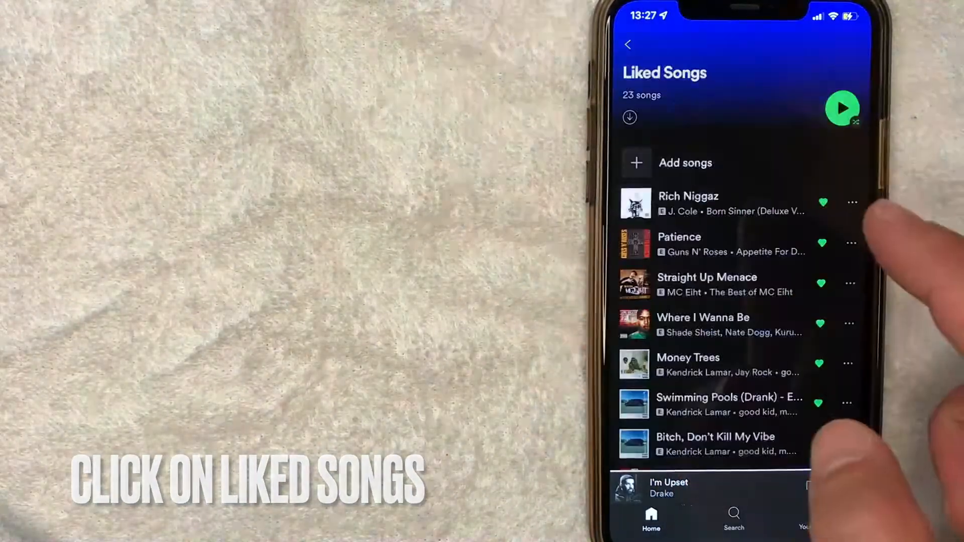
scroll("down", 3)
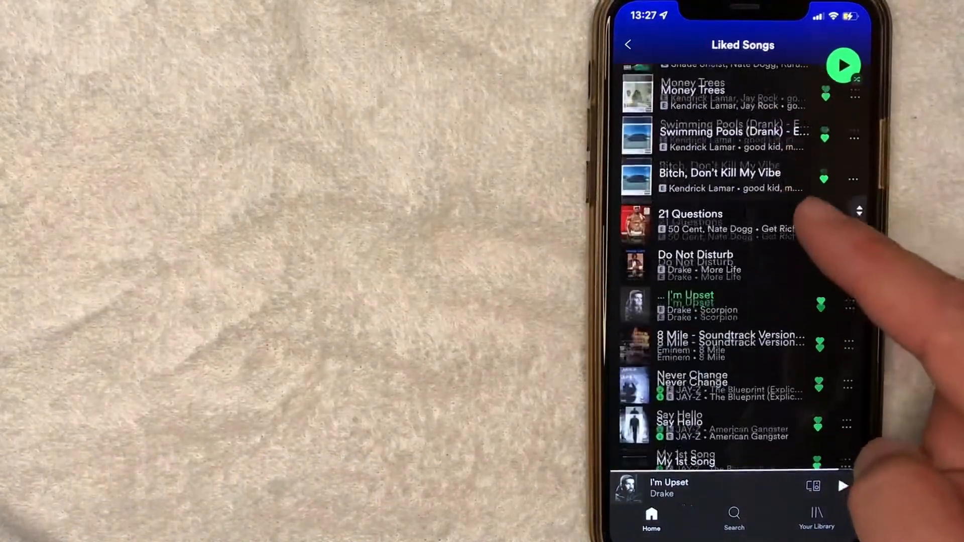
scroll("down", 3)
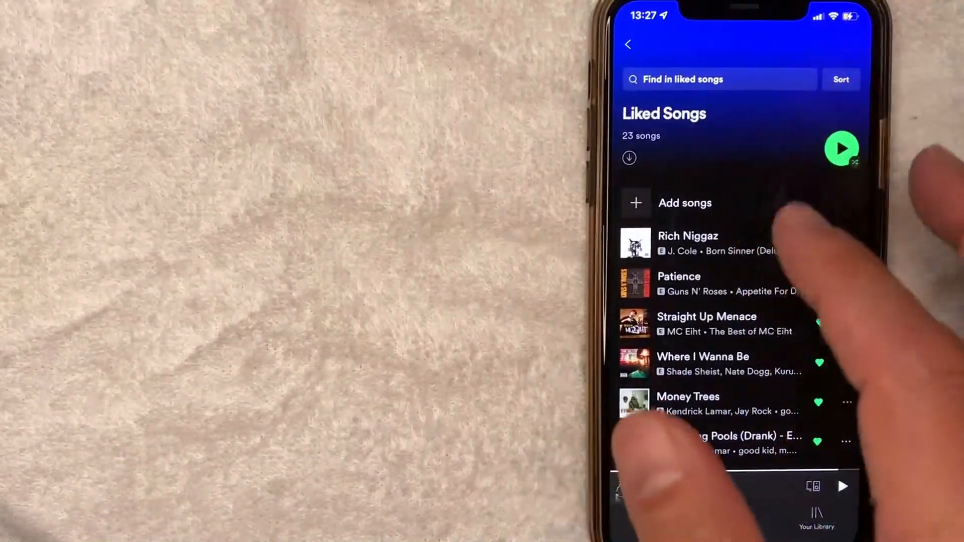
left_click(629, 44)
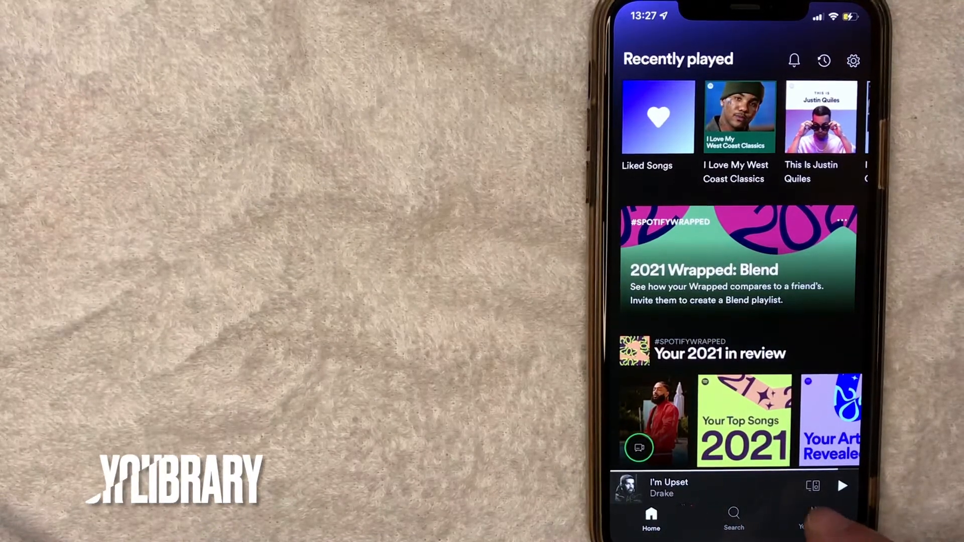
- Go to Your Library's Liked Songs and scroll through its 23 songs
left_click(804, 527)
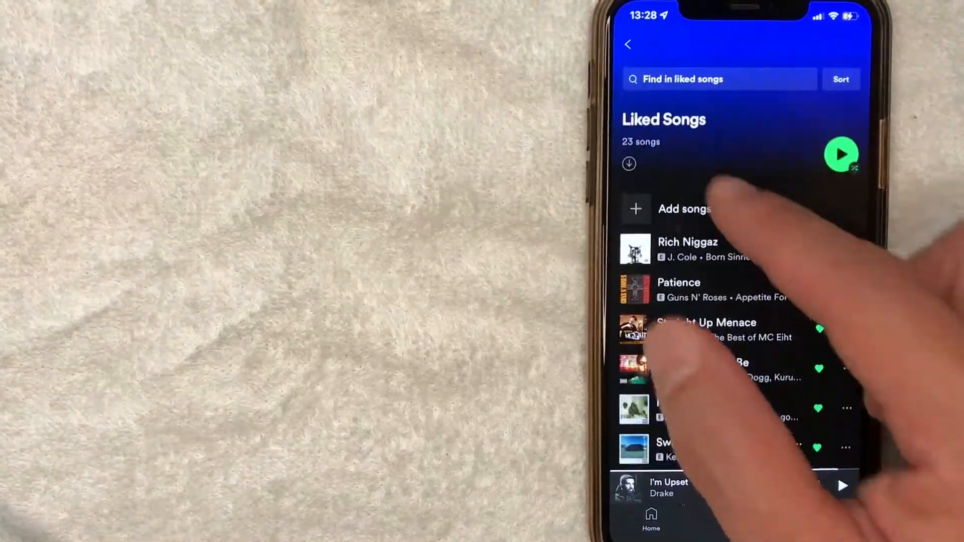
scroll("down", 3)
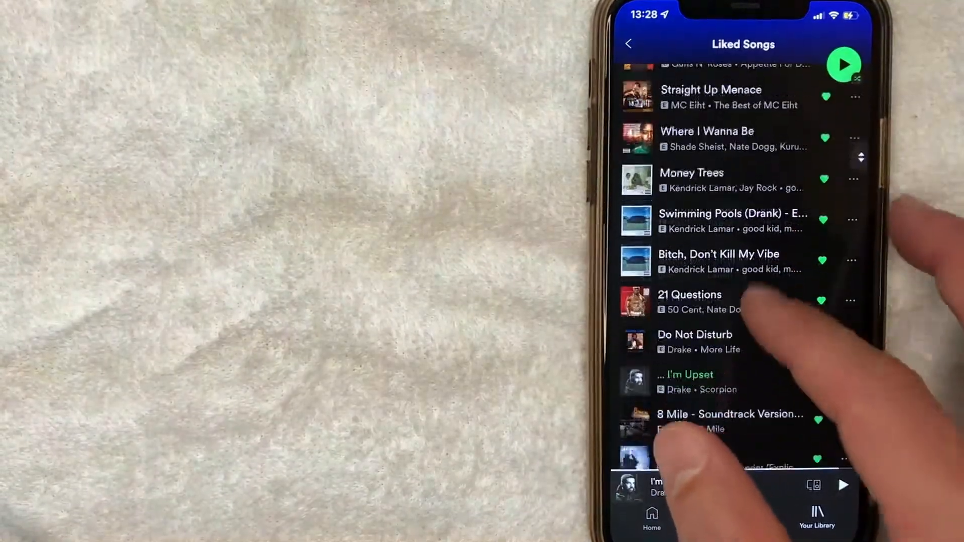
scroll("down", 3)
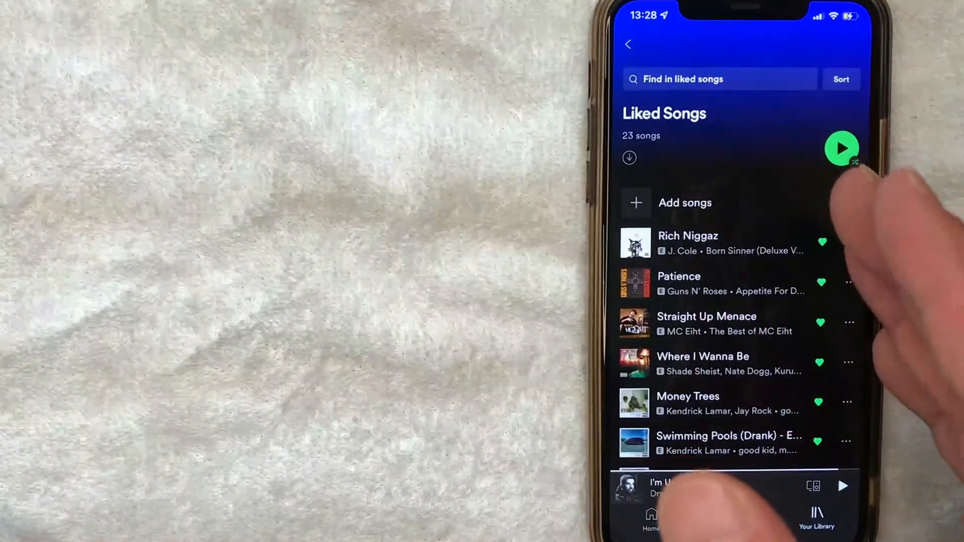